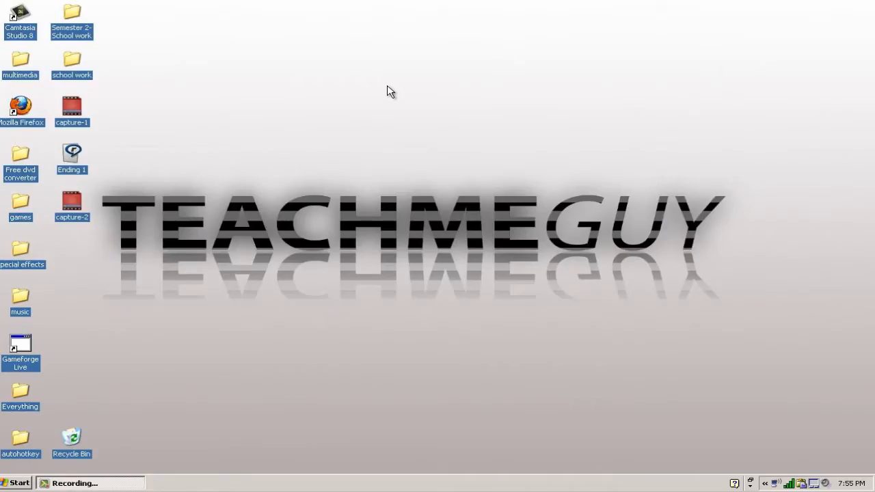
mouse_move(544, 112)
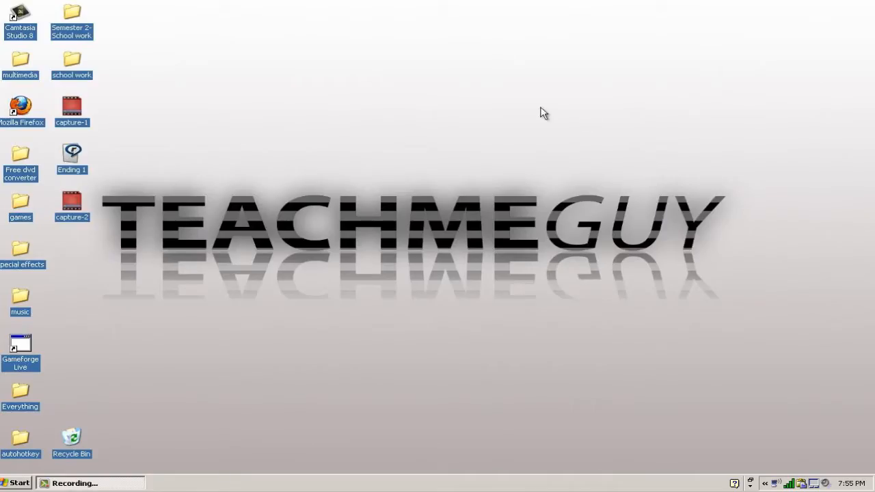
mouse_move(265, 171)
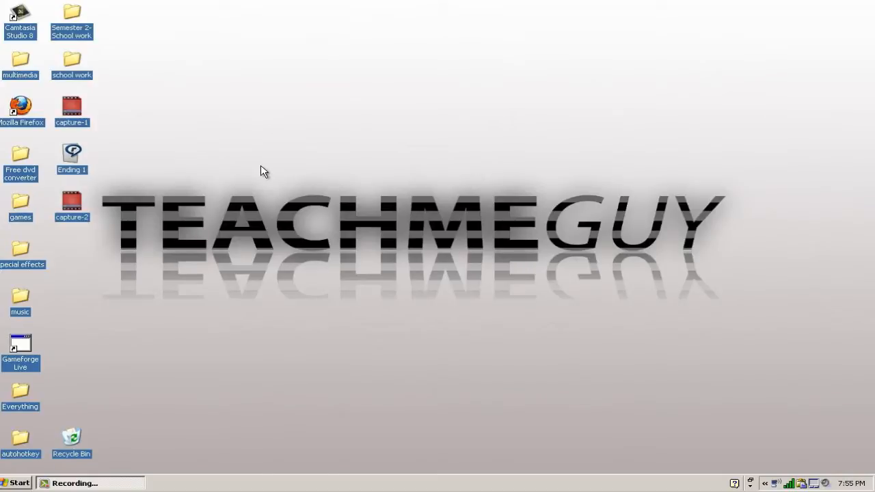
mouse_move(268, 73)
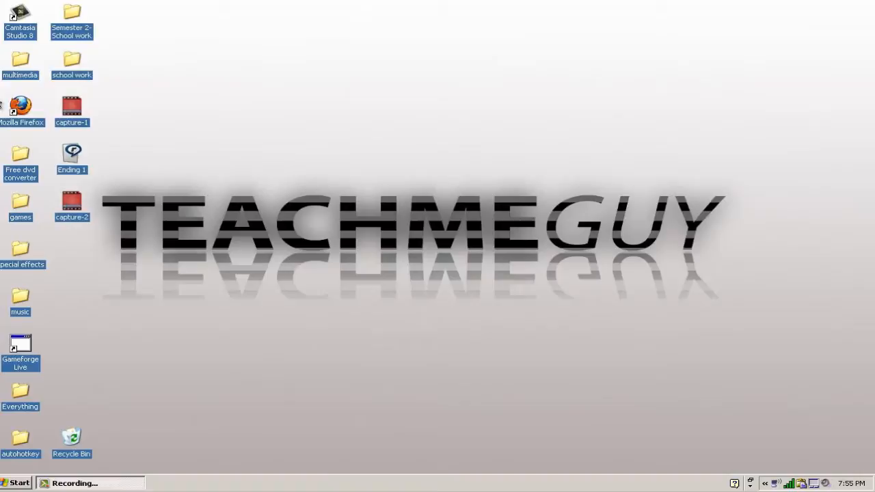
mouse_move(7, 82)
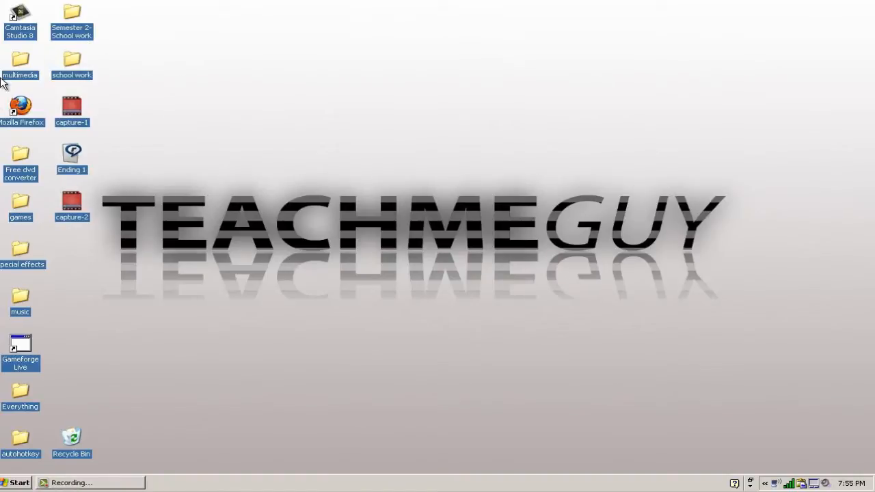
mouse_move(80, 206)
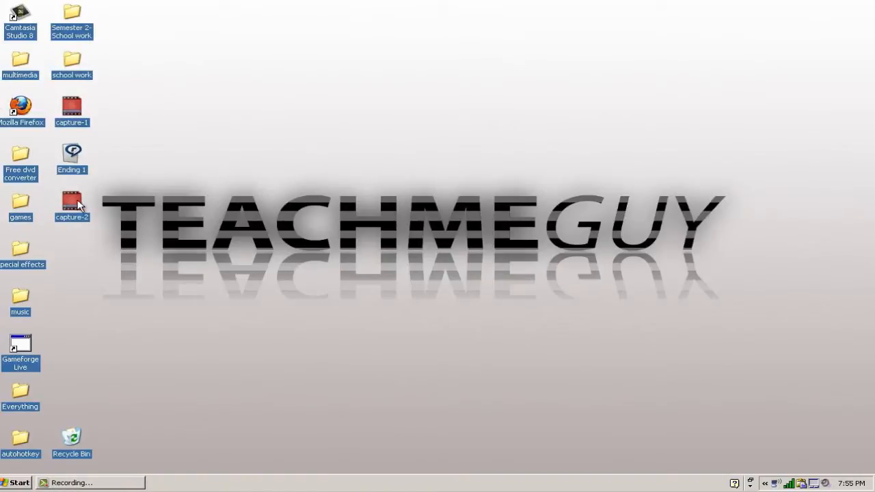
mouse_move(75, 42)
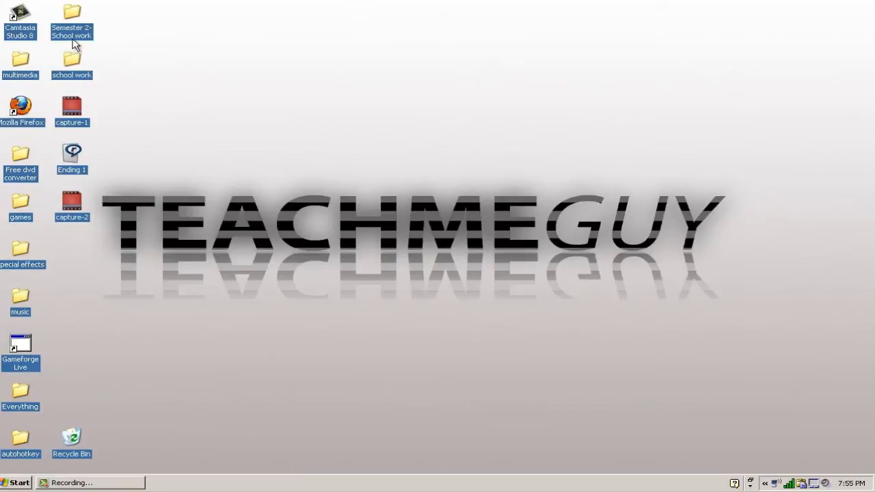
mouse_move(48, 296)
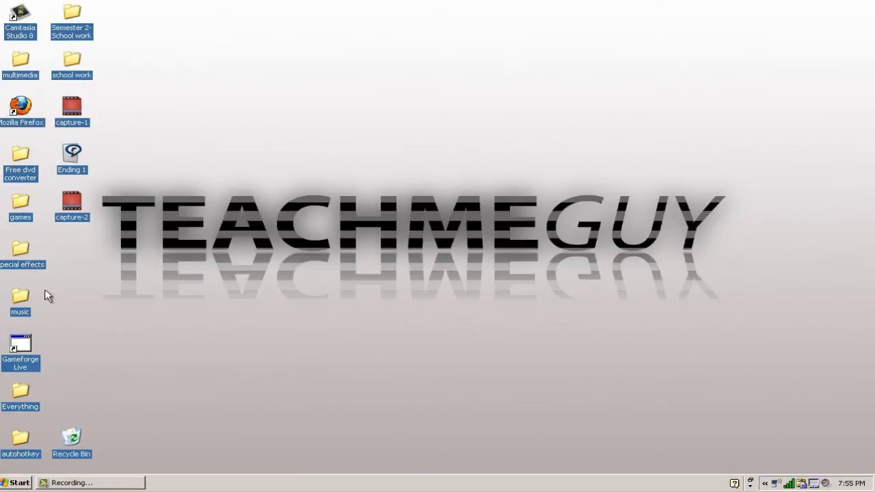
Step: Arrange the desktop icons and move 'background prank' into the column below capture-2
right_click(326, 246)
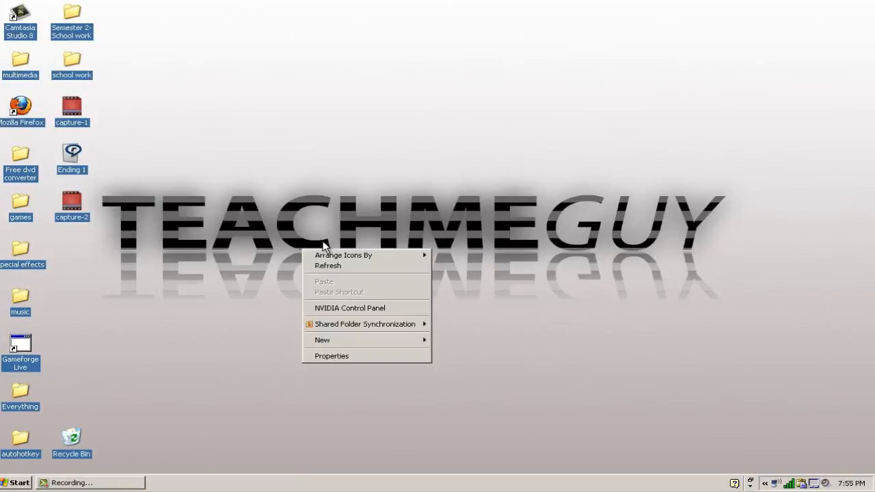
left_click(321, 339)
type("background prank")
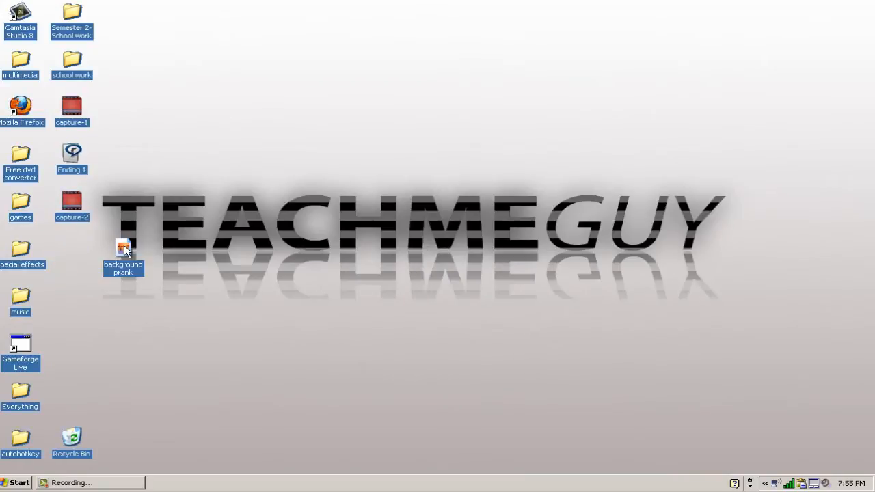
left_click_drag(123, 253, 71, 253)
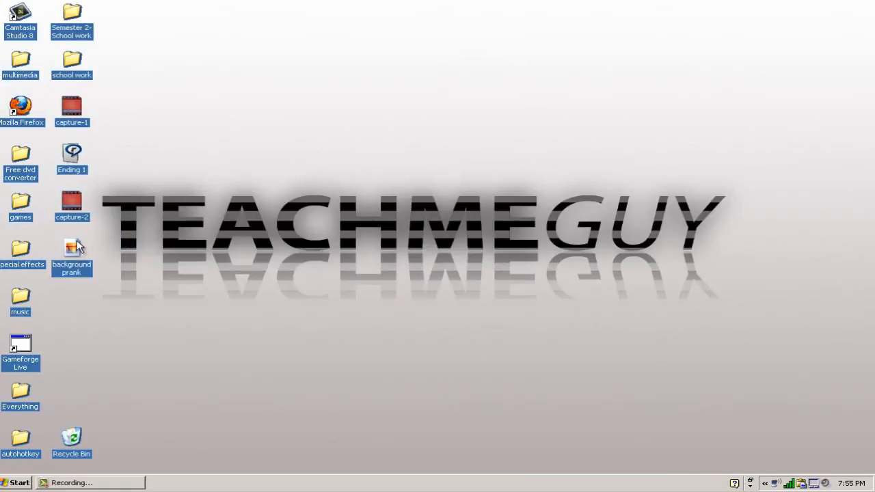
mouse_move(87, 253)
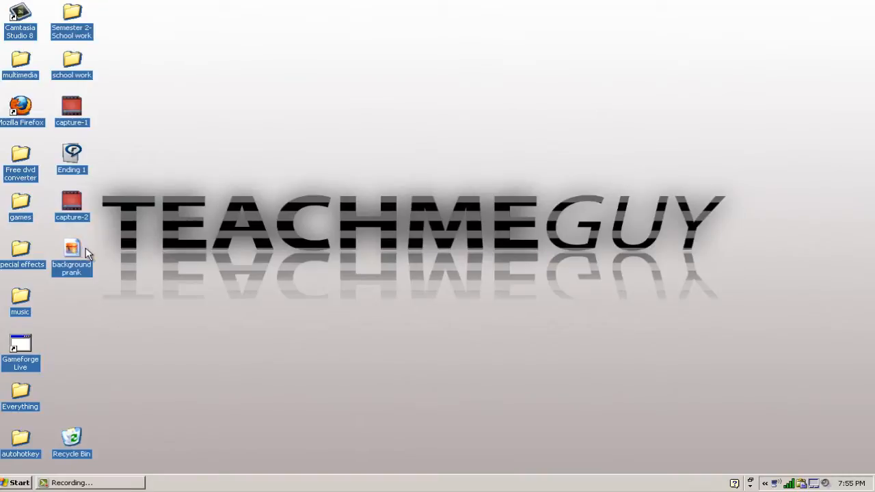
mouse_move(484, 130)
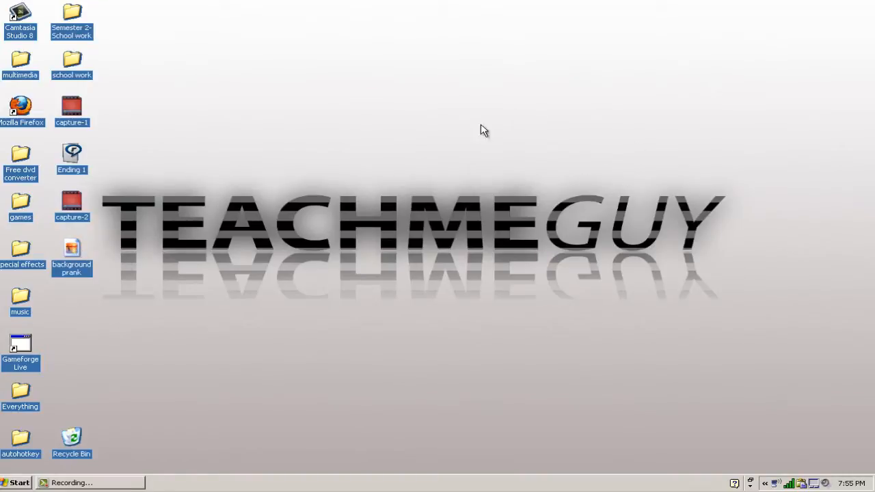
mouse_move(249, 390)
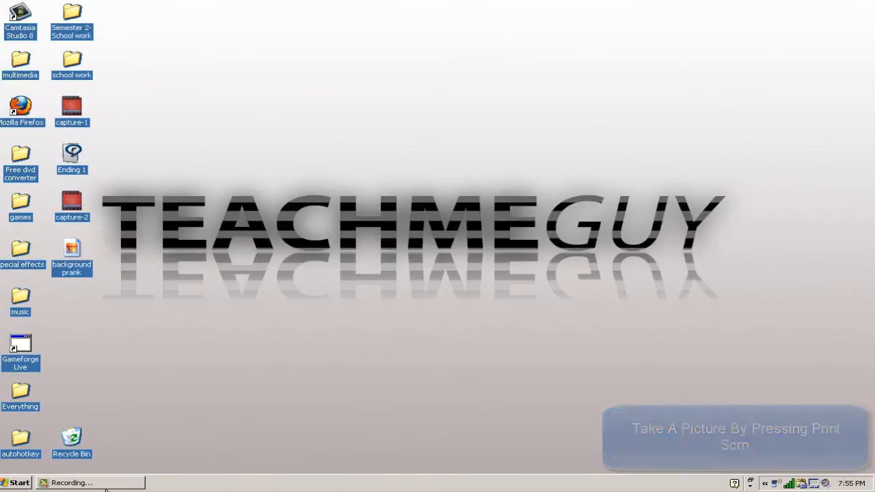
Step: Launch Microsoft Paint from the Start menu's Accessories group
left_click(16, 482)
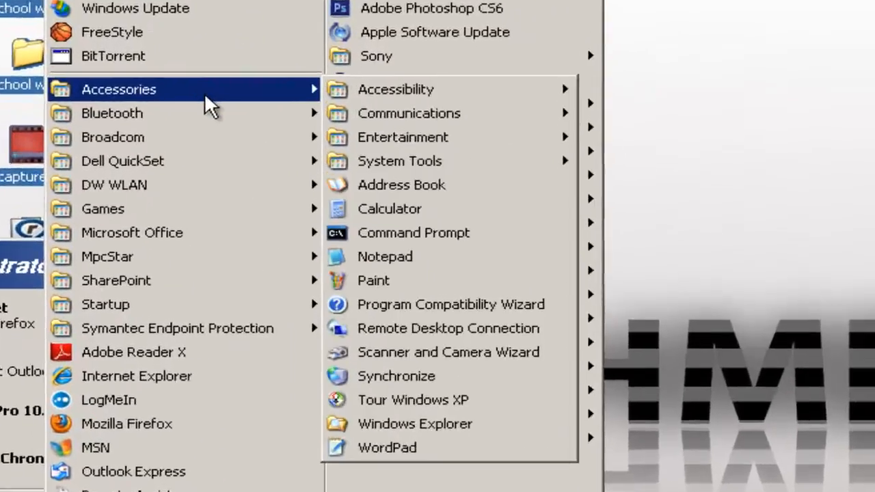
left_click(373, 280)
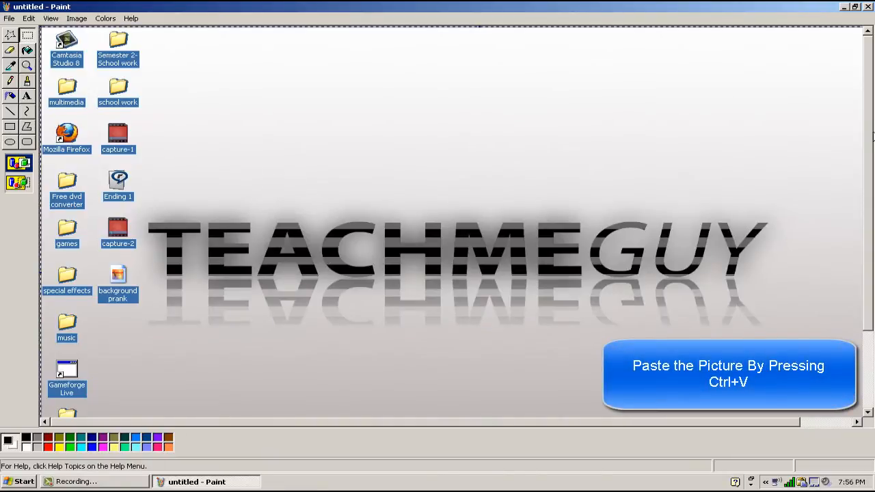
Step: Save the screenshot to the Desktop as 'background prank' JPEG, replacing the existing file
scroll("down", 3)
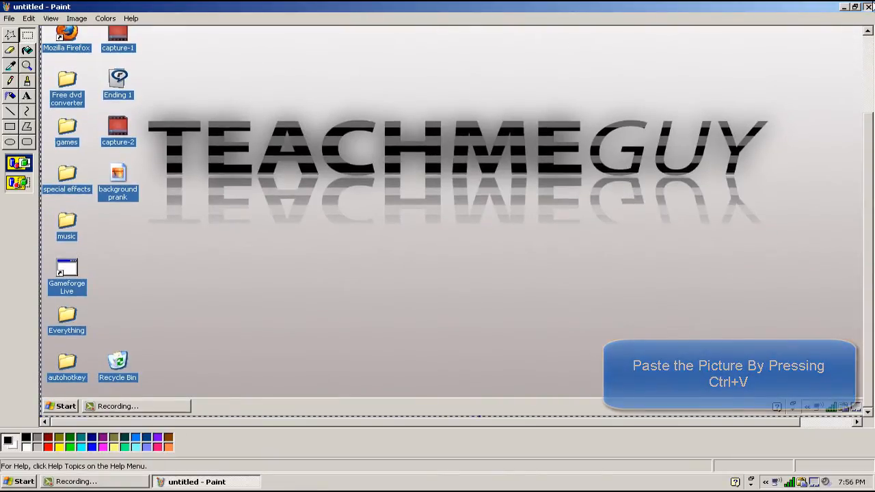
left_click(10, 20)
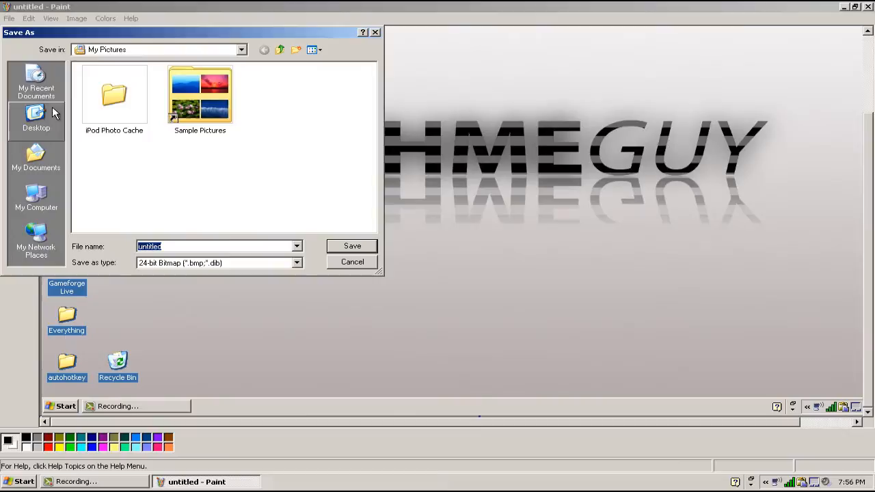
left_click(295, 263)
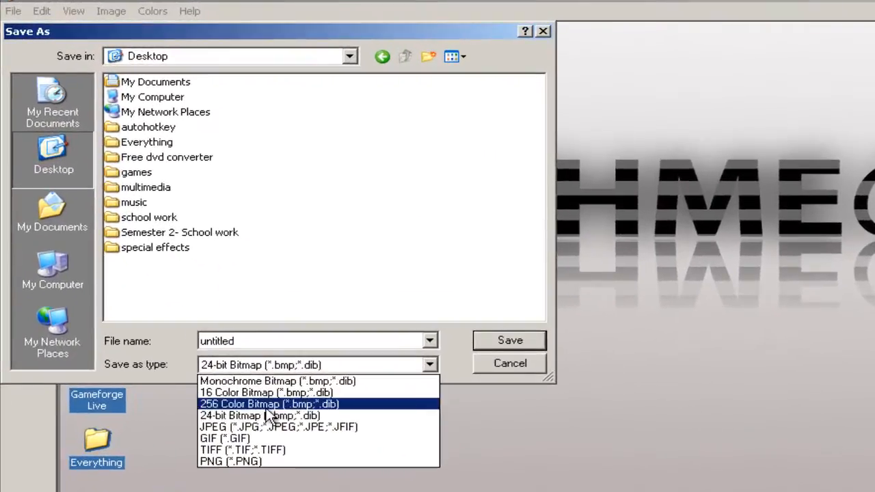
left_click(258, 426)
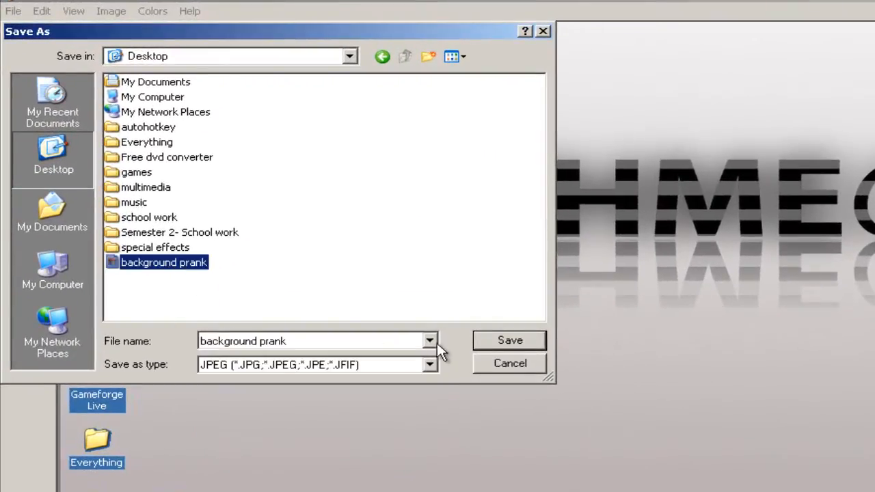
left_click(509, 339)
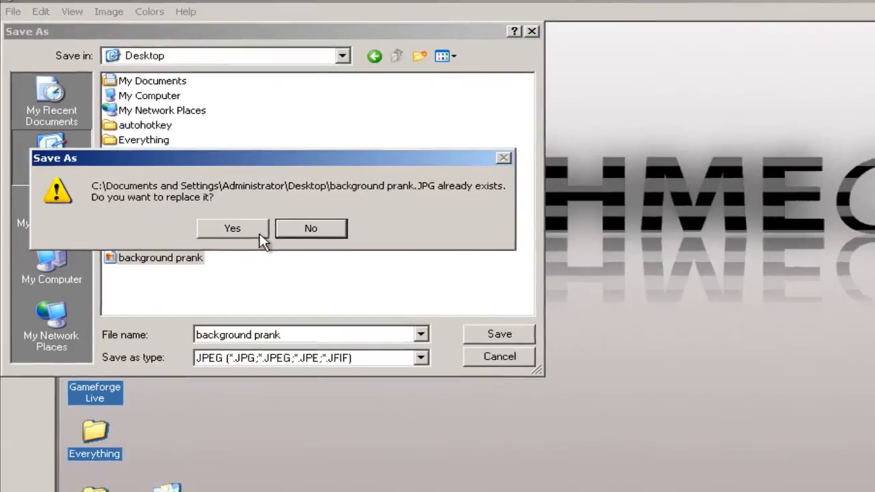
left_click(232, 228)
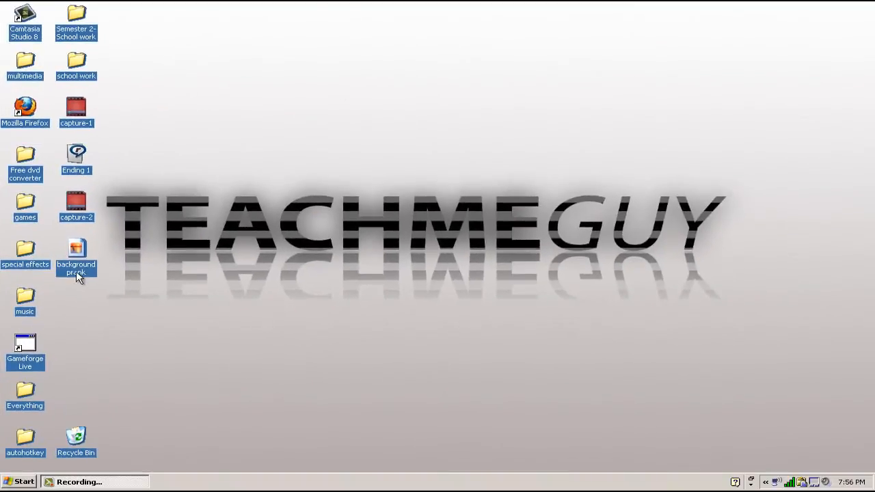
Step: Preview the saved 'background prank' image and close Windows Picture and Fax Viewer
double_click(77, 251)
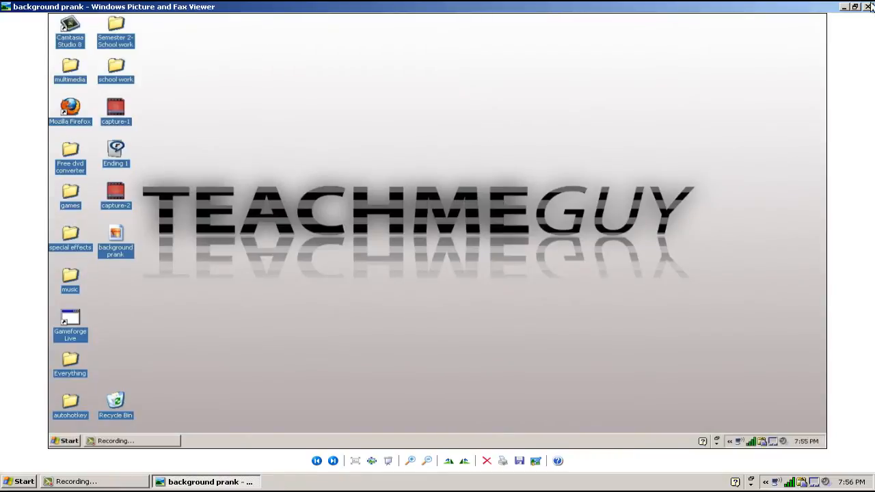
left_click(869, 6)
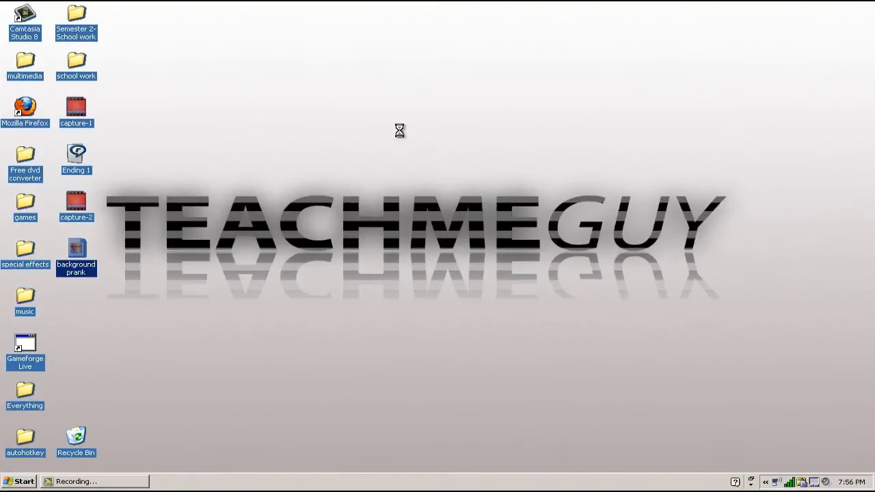
Step: Switch off Show Desktop Icons from the desktop's Arrange Icons By menu
right_click(399, 131)
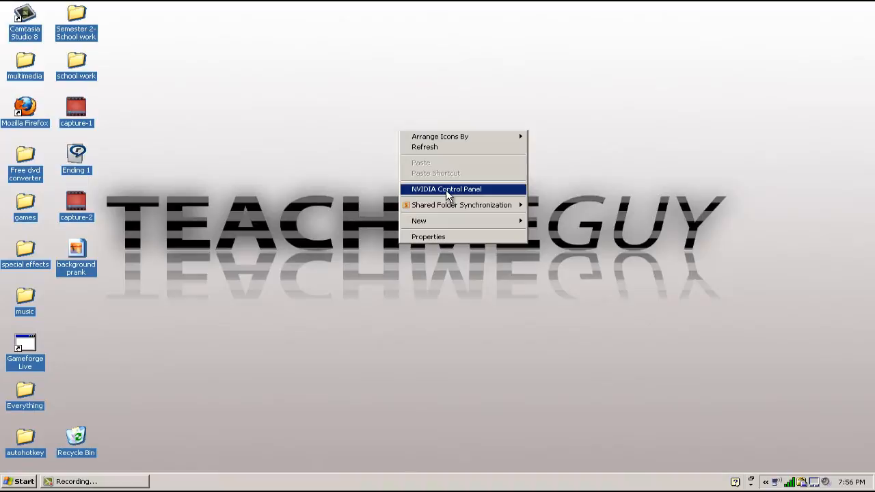
mouse_move(441, 137)
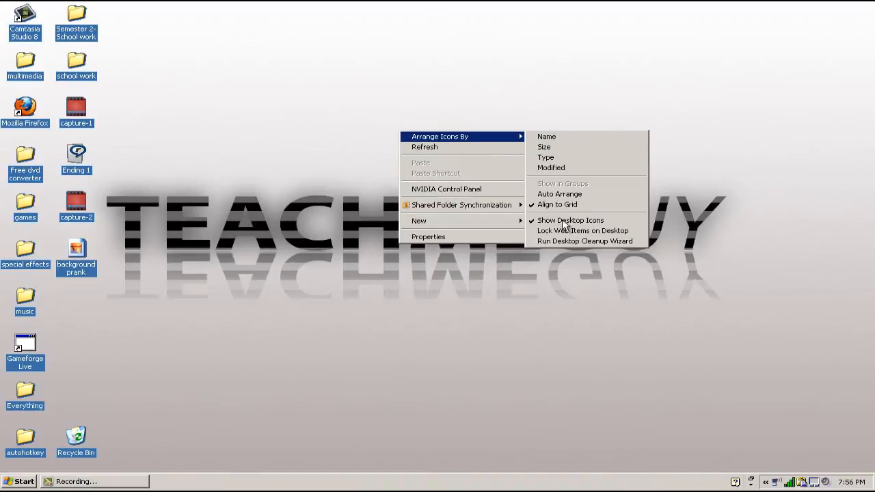
mouse_move(570, 220)
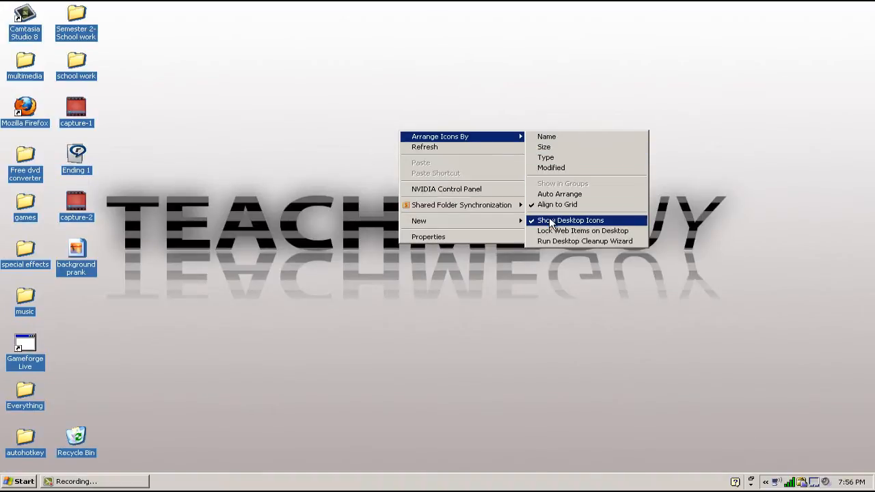
left_click(571, 220)
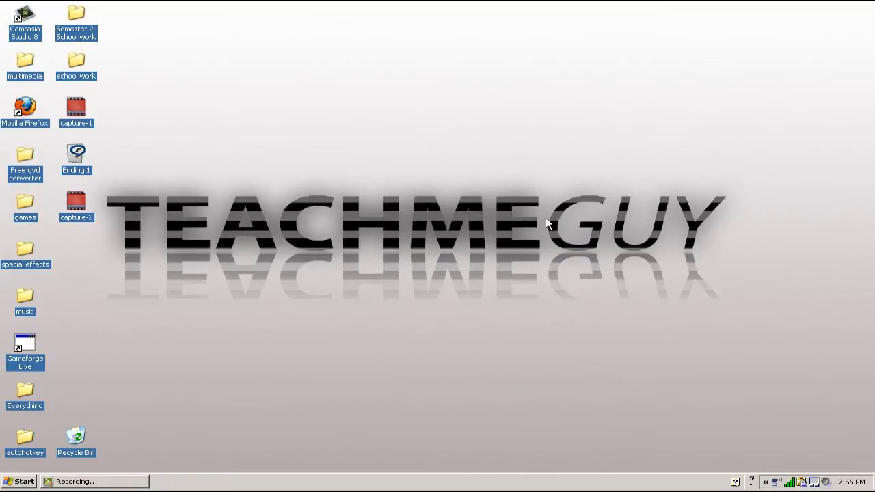
mouse_move(103, 481)
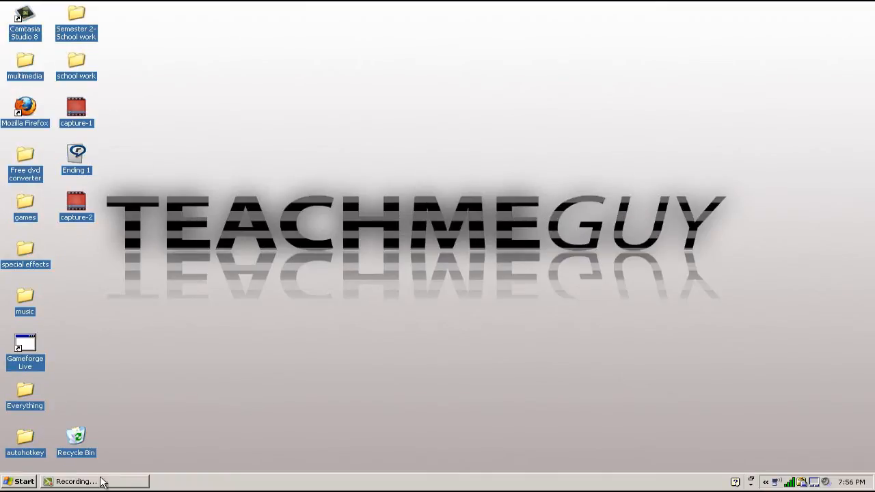
mouse_move(7, 481)
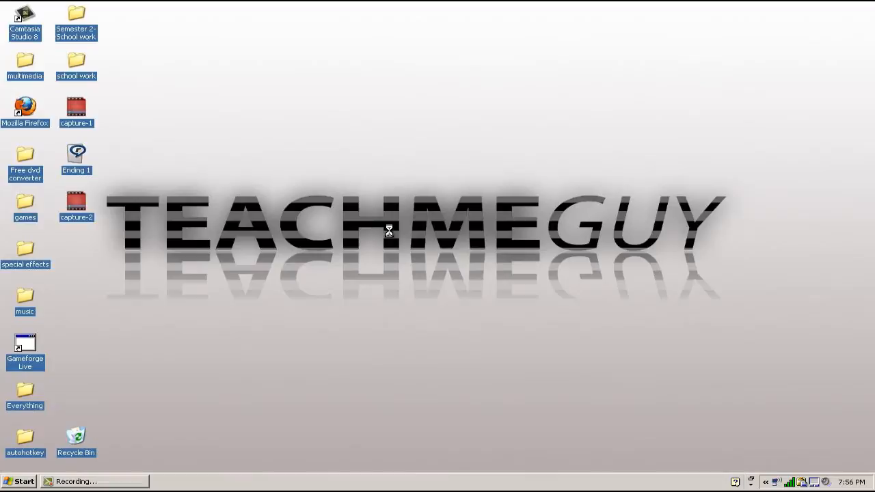
Step: Set the 'background prank' screenshot as the desktop wallpaper and close the viewer
right_click(388, 231)
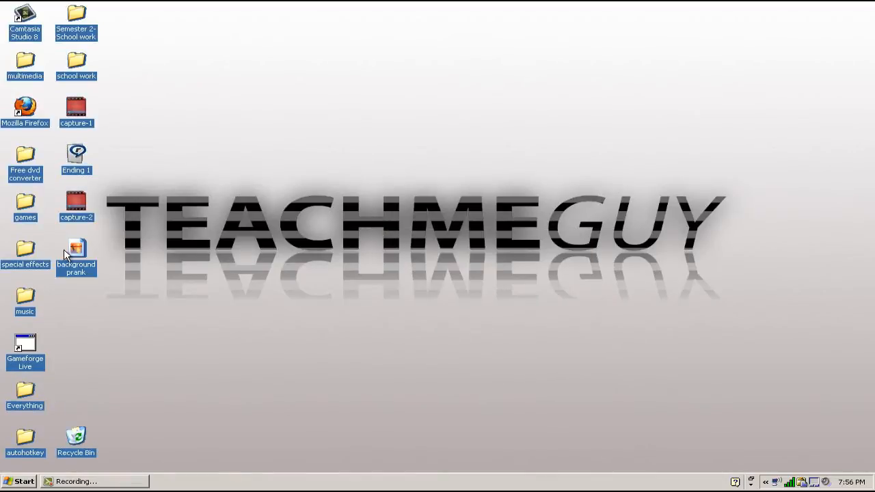
double_click(77, 248)
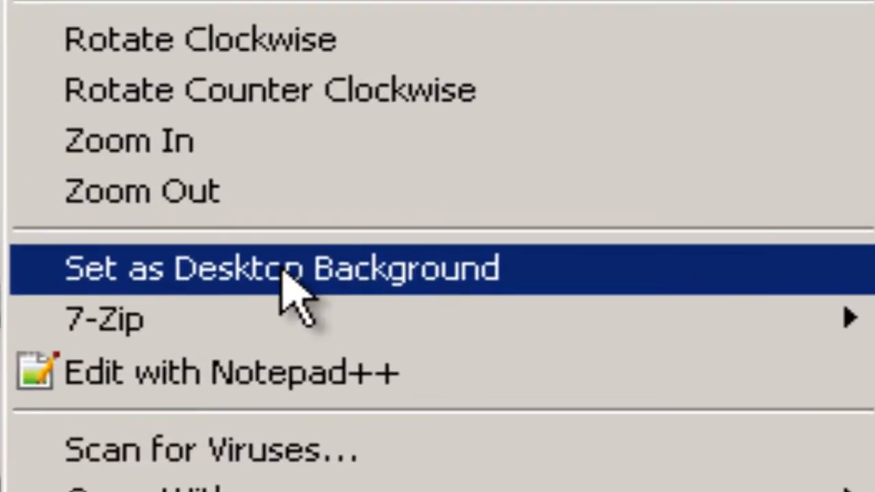
left_click(280, 266)
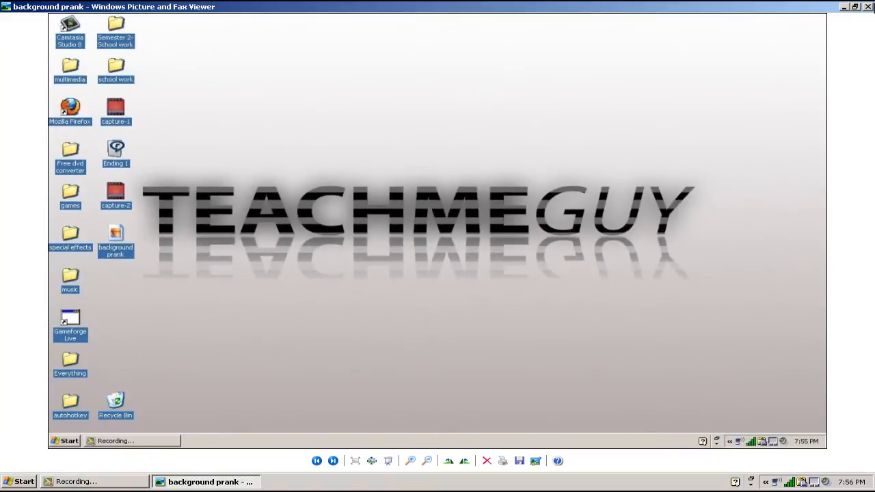
left_click(869, 6)
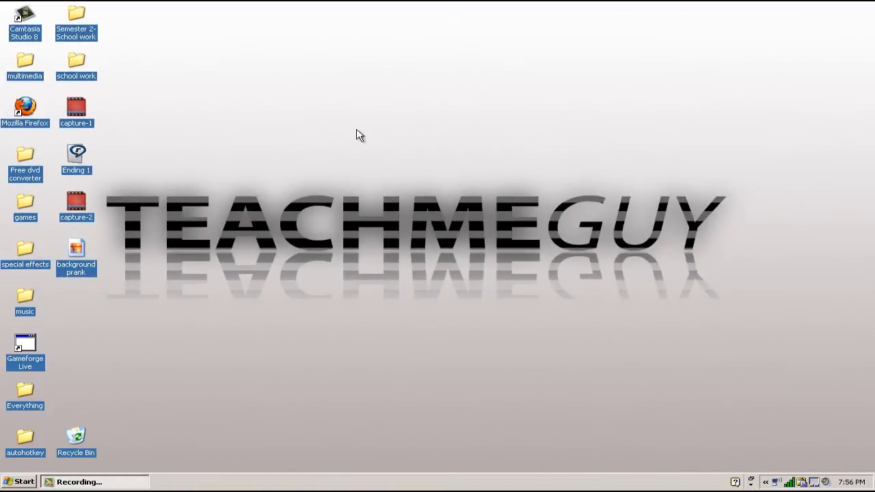
Step: Switch Show Desktop Icons off again so only the wallpaper's fake icons show
right_click(361, 136)
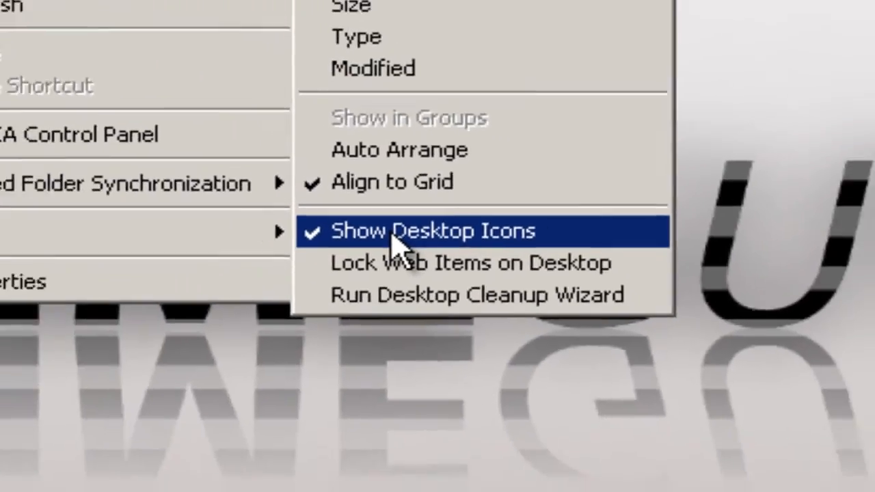
left_click(434, 229)
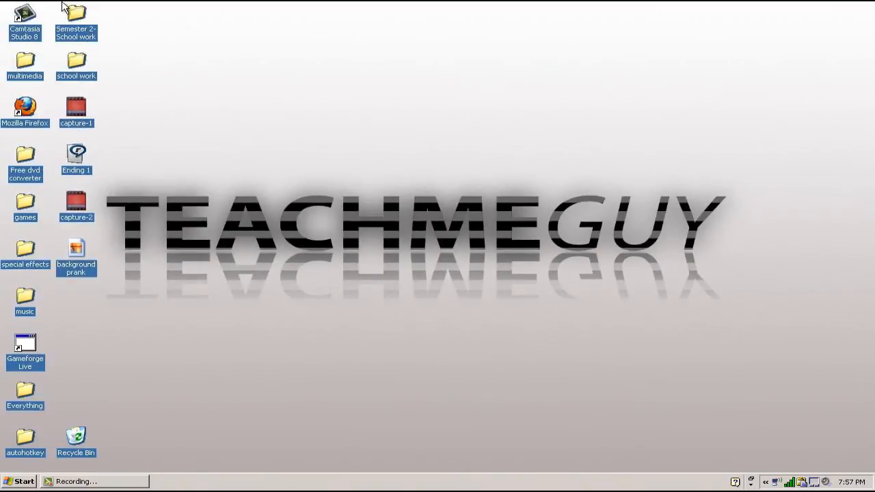
mouse_move(40, 130)
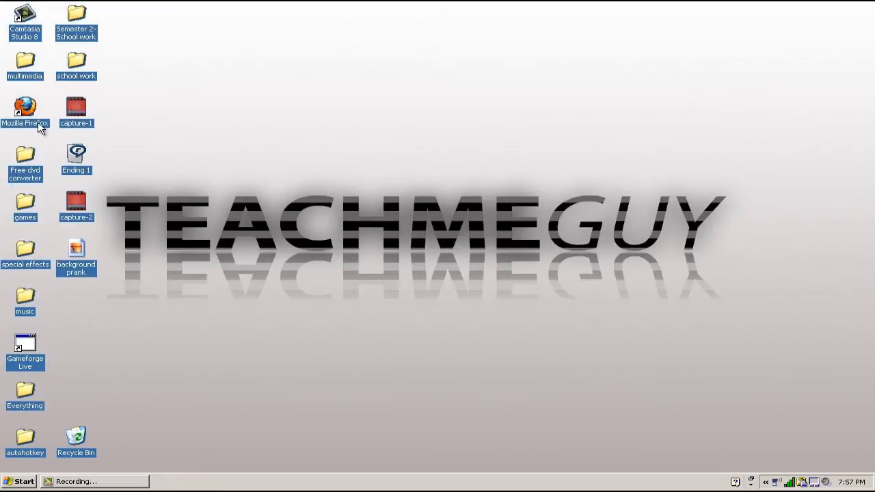
mouse_move(7, 481)
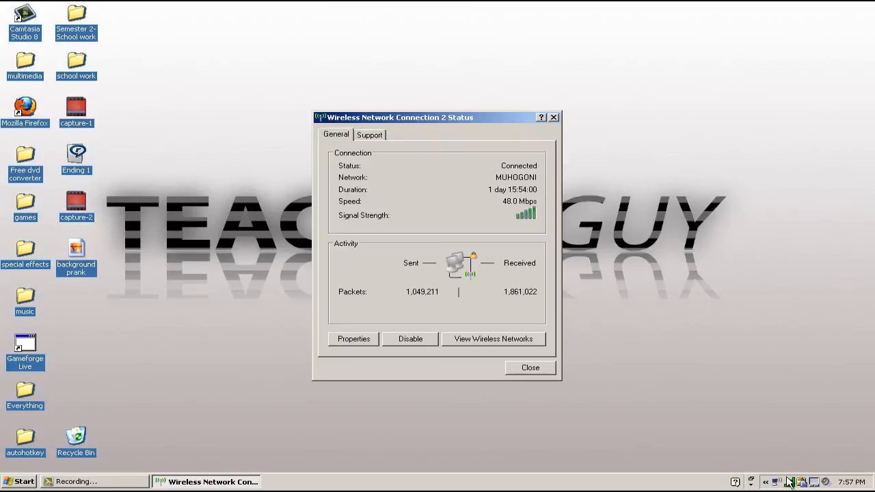
left_click(530, 368)
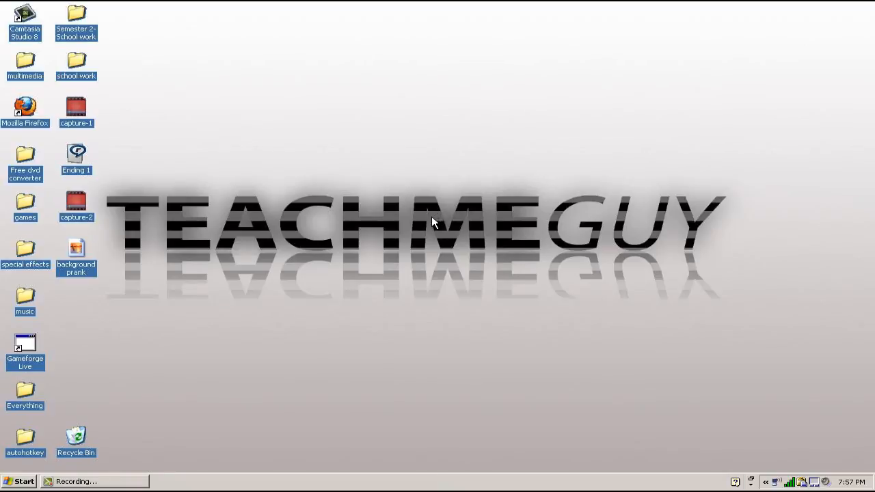
mouse_move(426, 227)
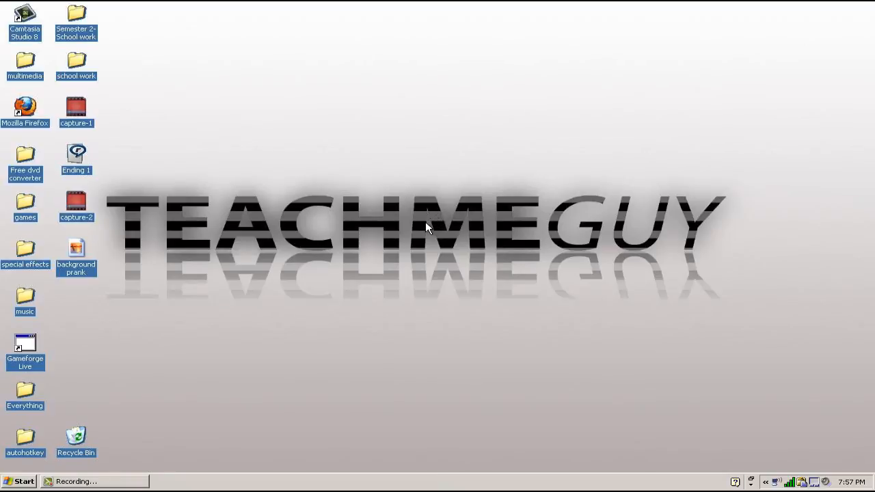
mouse_move(131, 71)
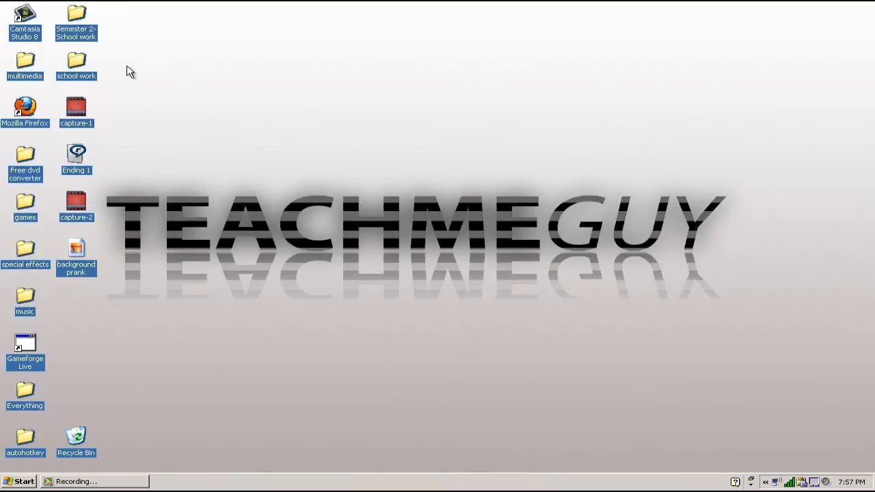
mouse_move(221, 7)
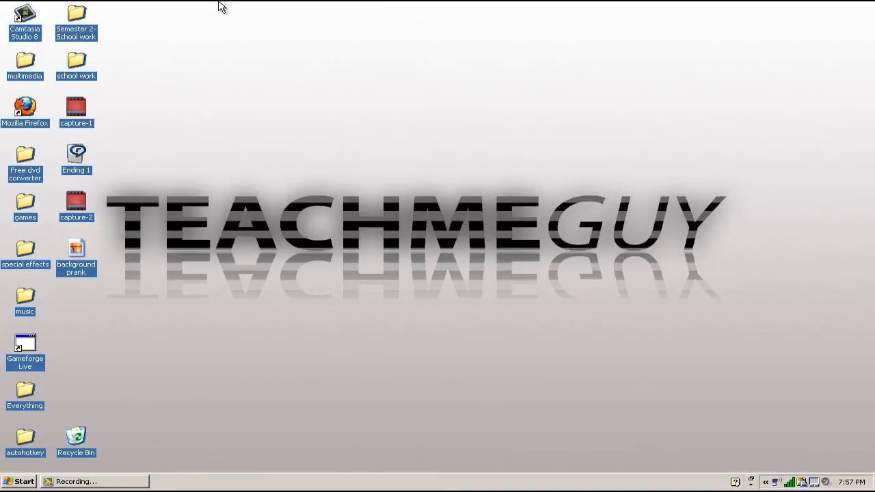
mouse_move(199, 46)
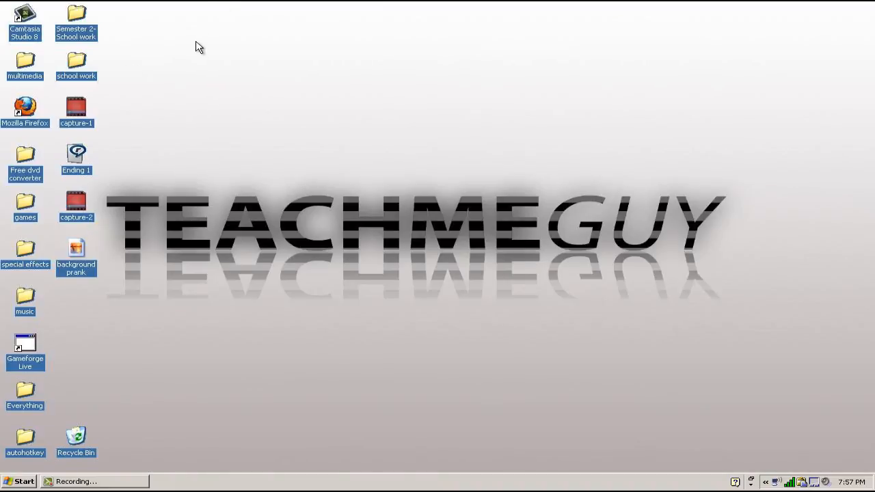